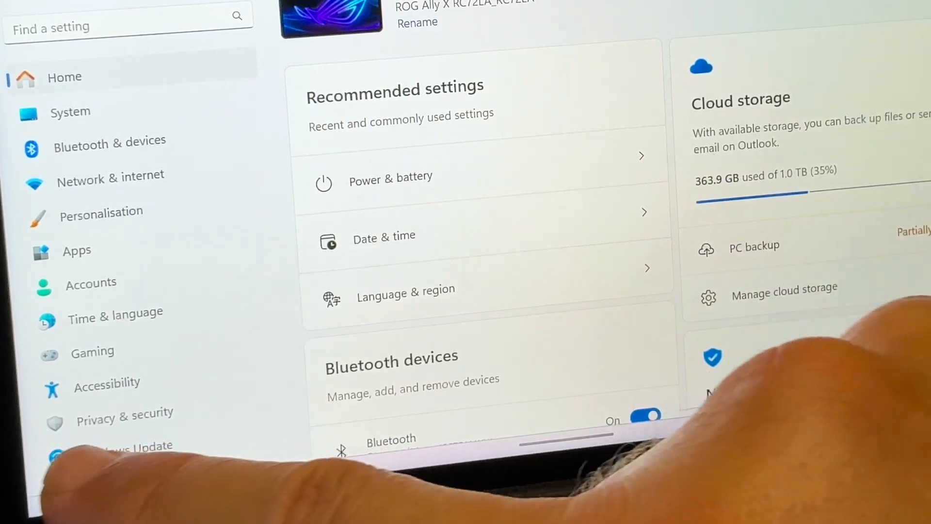
Check for Windows updates until the device reports up to date, leaving early updates off
{"action": "scroll", "scroll_direction": "down", "scroll_amount": 3}
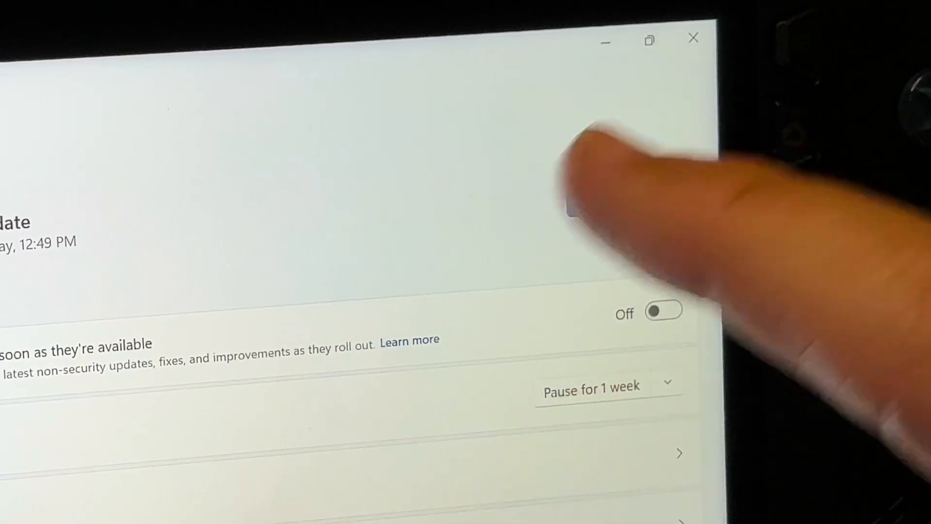
{"action": "left_click", "coordinate": [629, 194]}
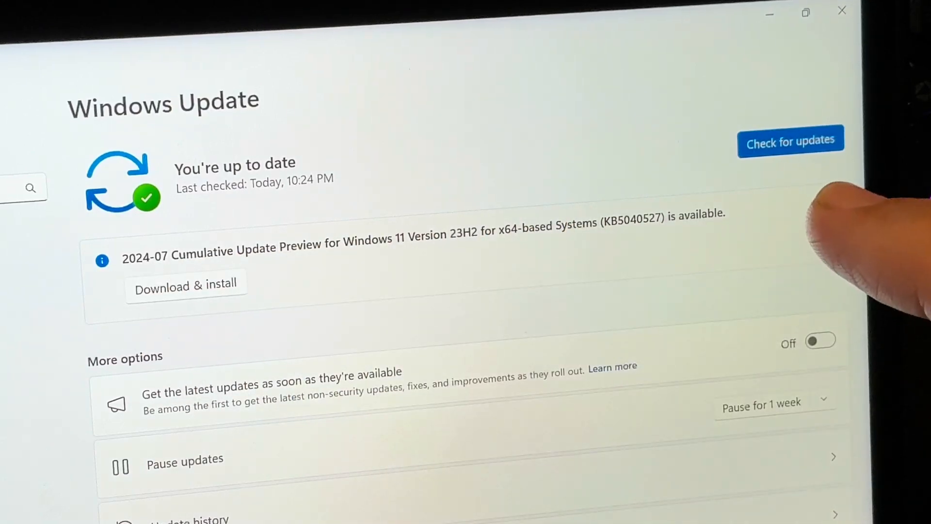
{"action": "scroll", "scroll_direction": "down", "scroll_amount": 3}
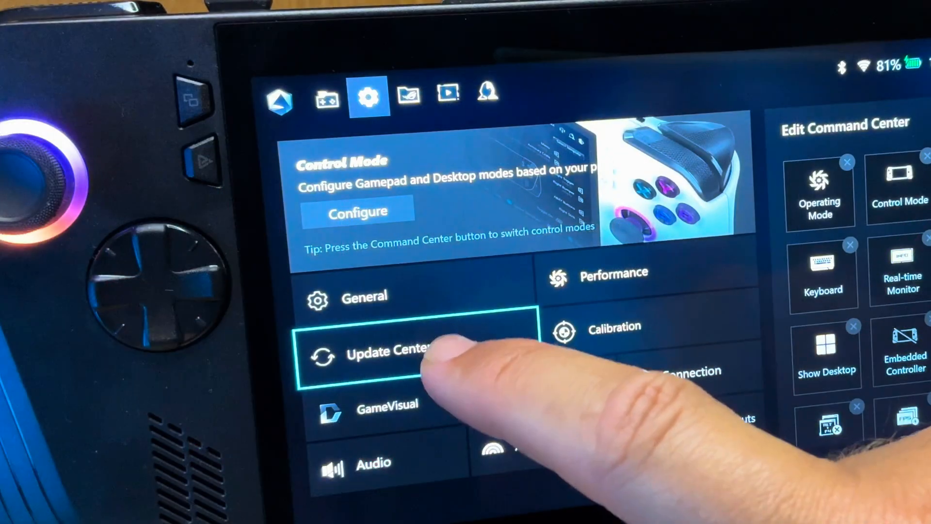
Scroll through AMD Gaming > Graphics options showing Super Resolution on and Fluid Motion Frames off
{"action": "left_click", "coordinate": [386, 354]}
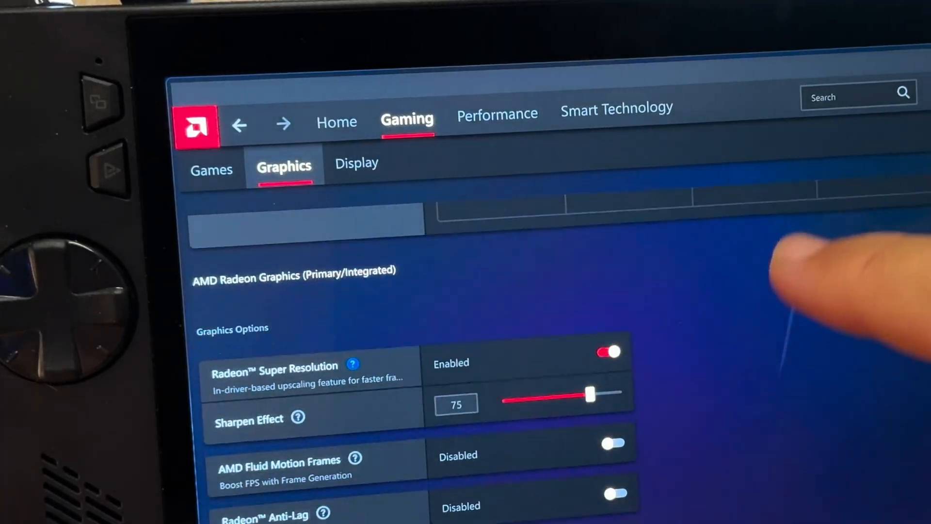
{"action": "scroll", "scroll_direction": "down", "scroll_amount": 3}
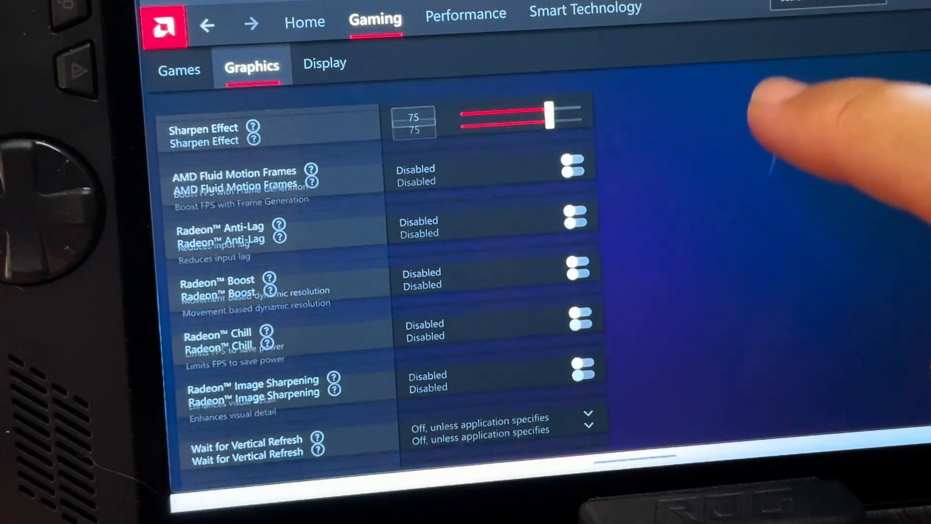
{"action": "scroll", "scroll_direction": "down", "scroll_amount": 3}
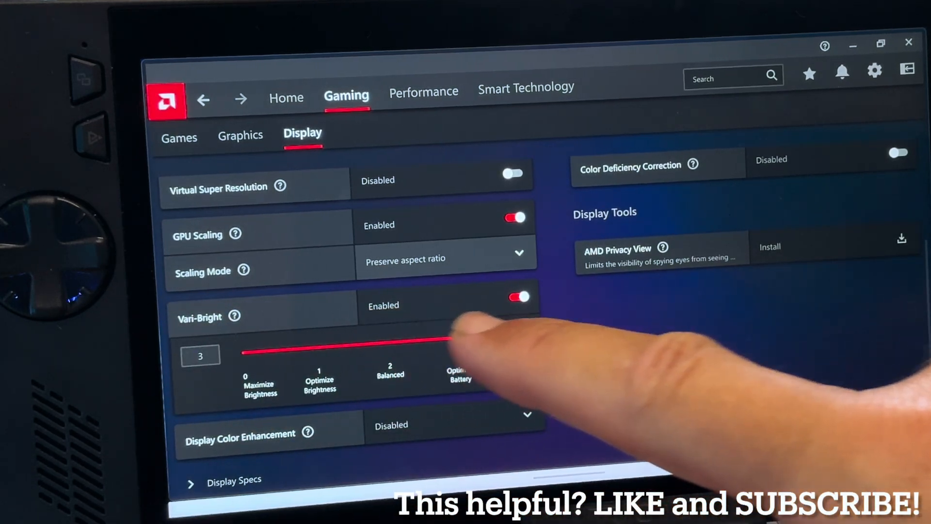
Switch AMD Vari-Bright from Enabled to Disabled
{"action": "left_click", "coordinate": [521, 296]}
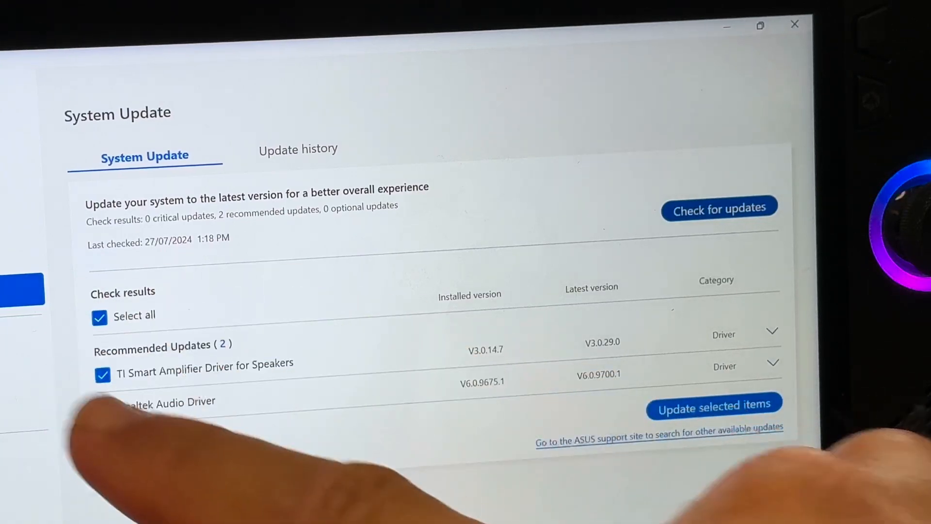
Update the selected speaker amplifier and Realtek audio drivers in MyASUS
{"action": "left_click", "coordinate": [713, 404]}
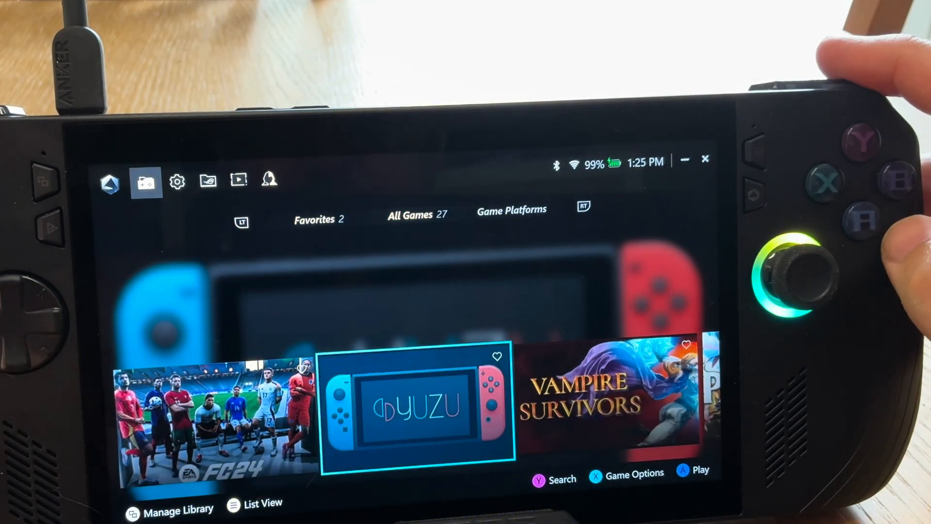
Show the Armoury Crate SE settings page with control mode and Command Center options
{"action": "left_click", "coordinate": [177, 181]}
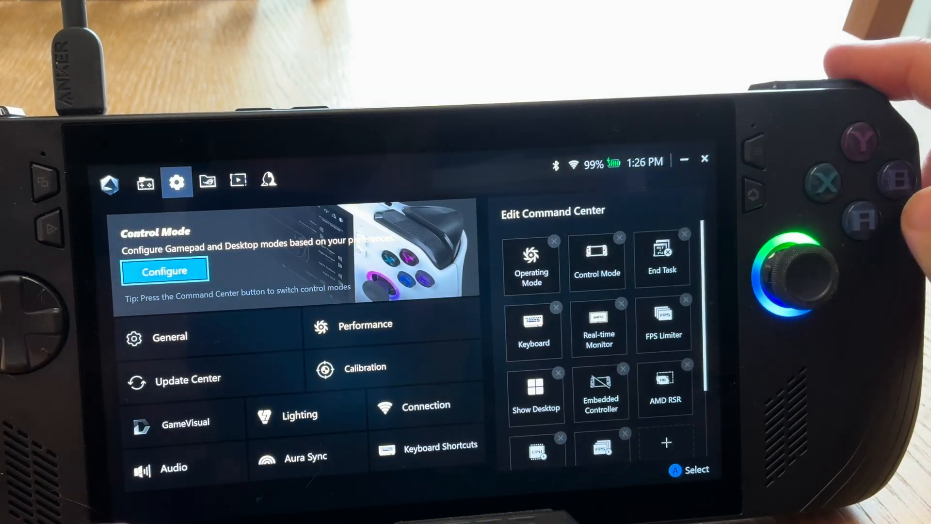